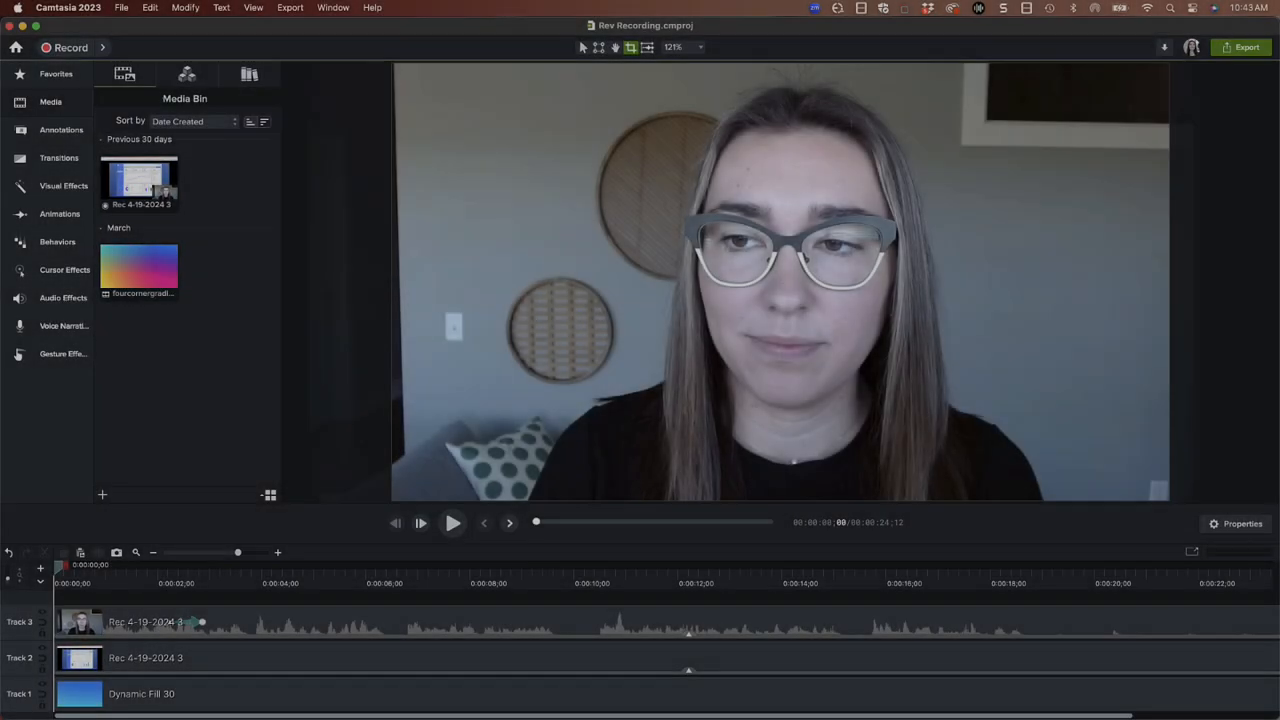
# Launch Camtasia Recorder from the Record button, ready to capture the display.
pyautogui.click(452, 522)
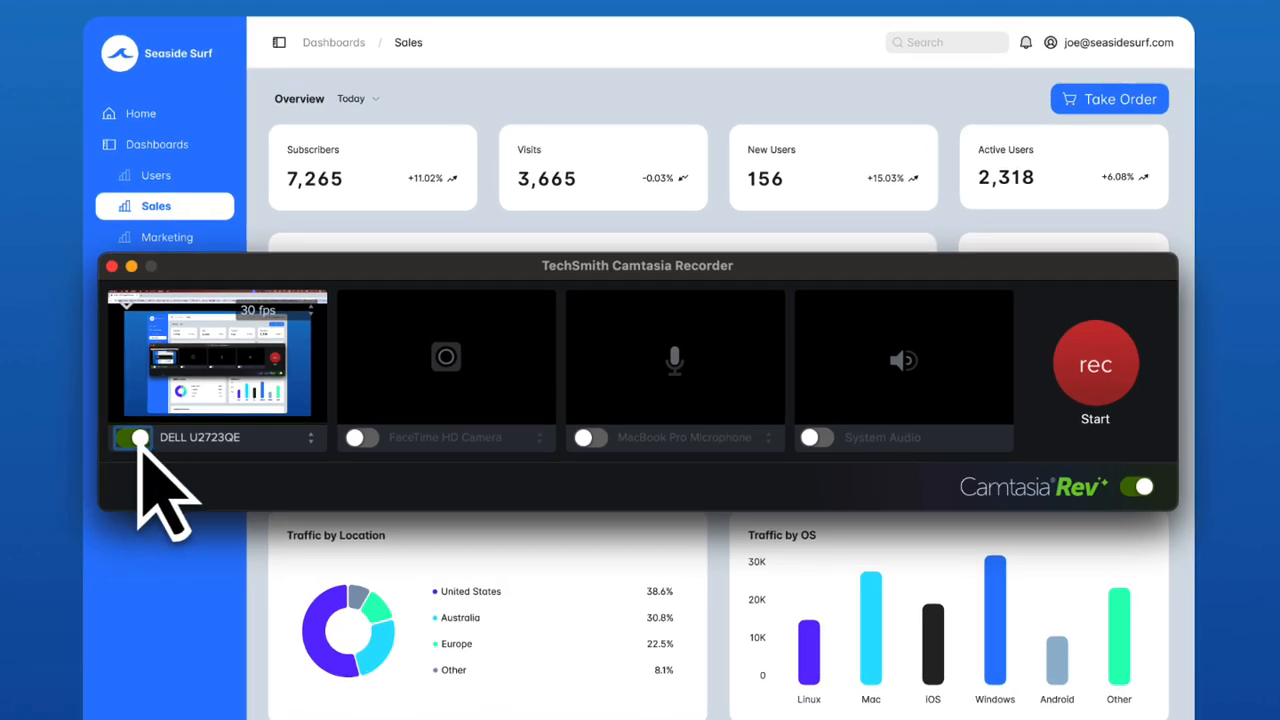
# Capture screen with HD Pro Webcam C920 and Yeti Nano microphone enabled, then start recording.
pyautogui.click(136, 436)
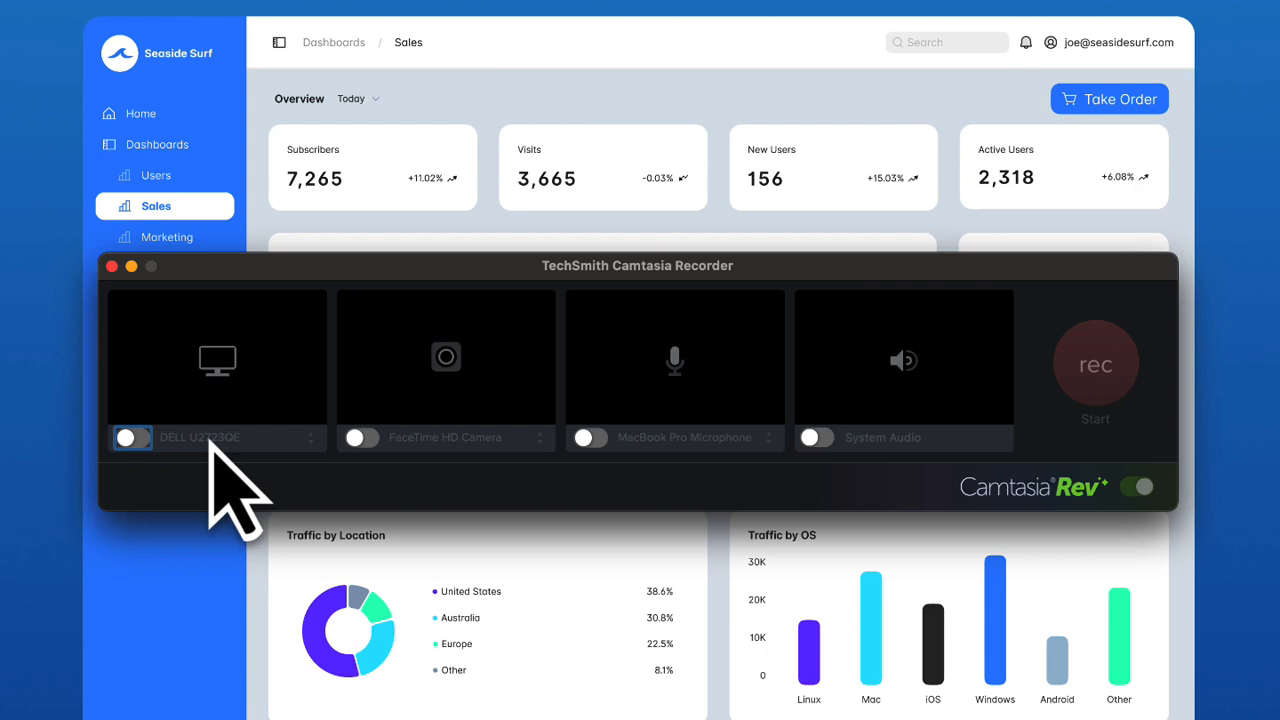
pyautogui.click(360, 436)
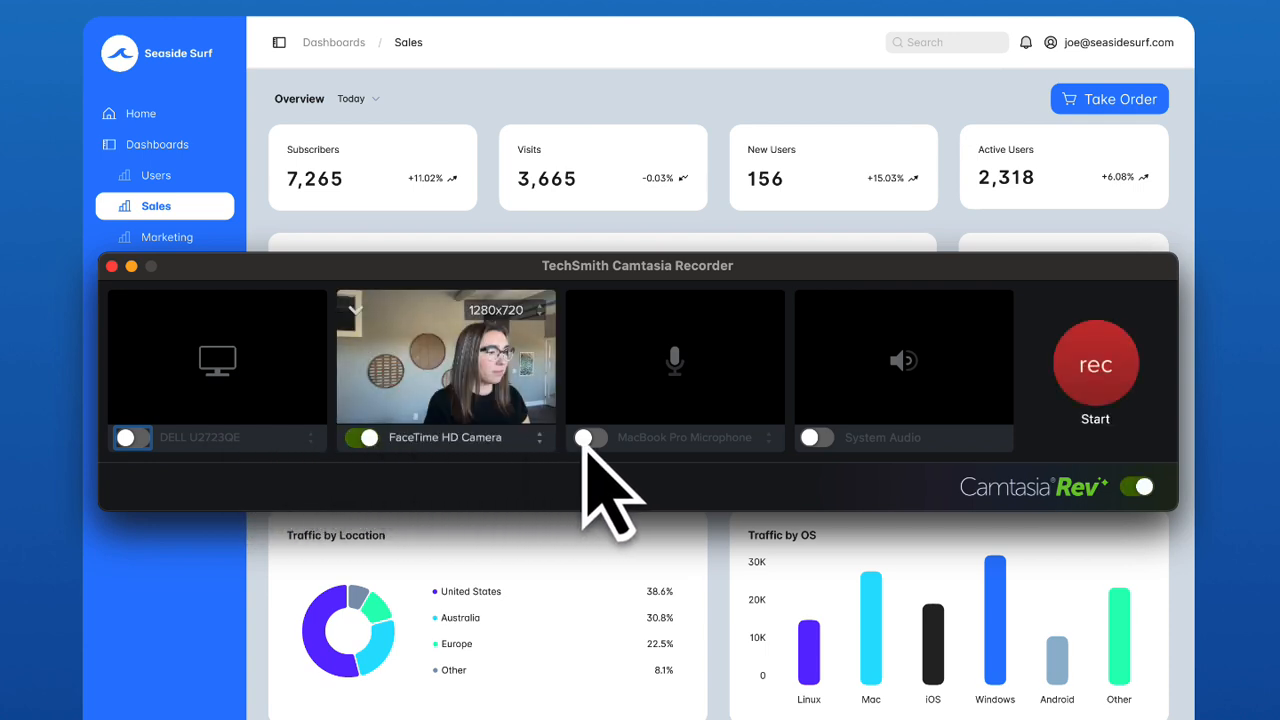
pyautogui.click(588, 436)
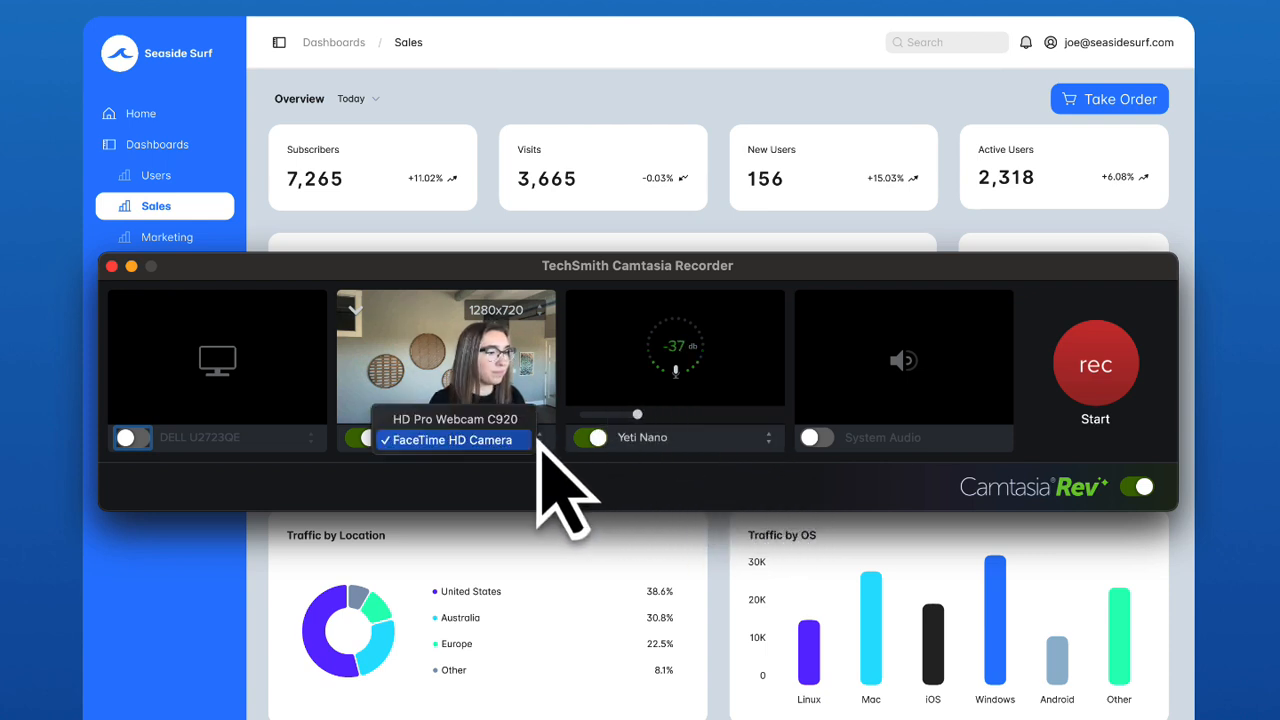
pyautogui.click(454, 420)
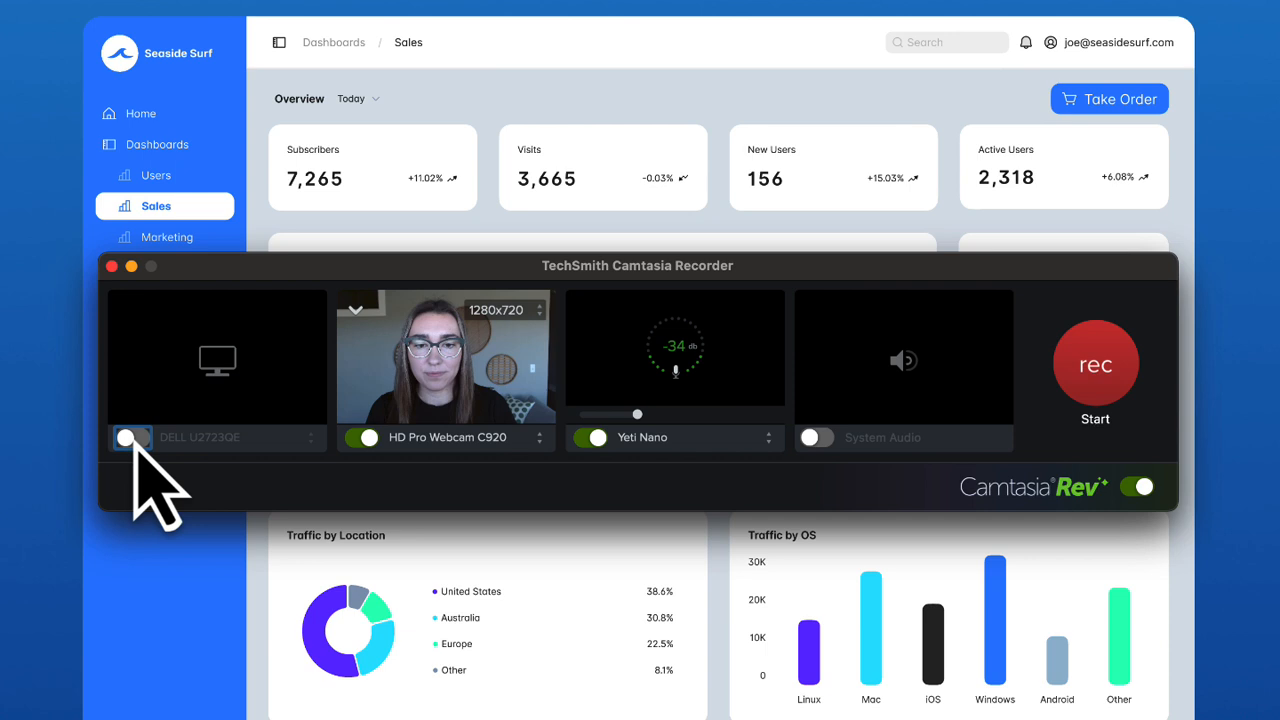
pyautogui.click(132, 436)
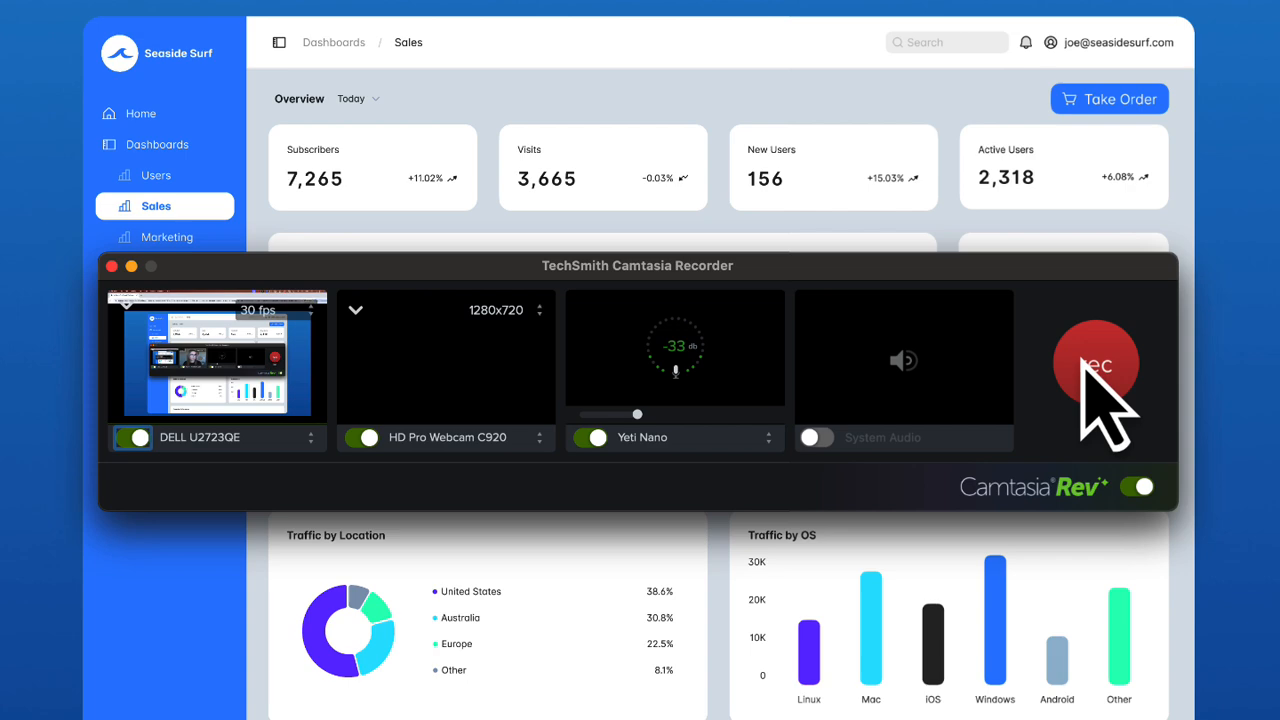
pyautogui.click(1096, 364)
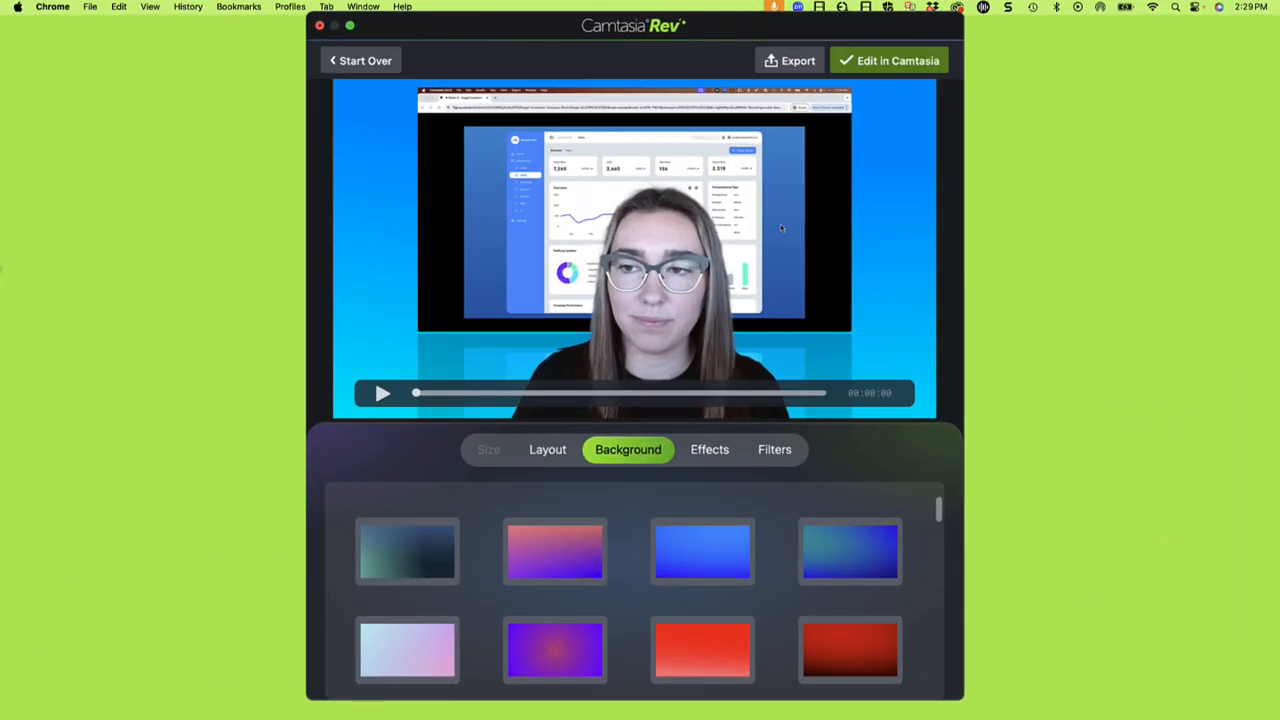
pyautogui.moveTo(650, 520)
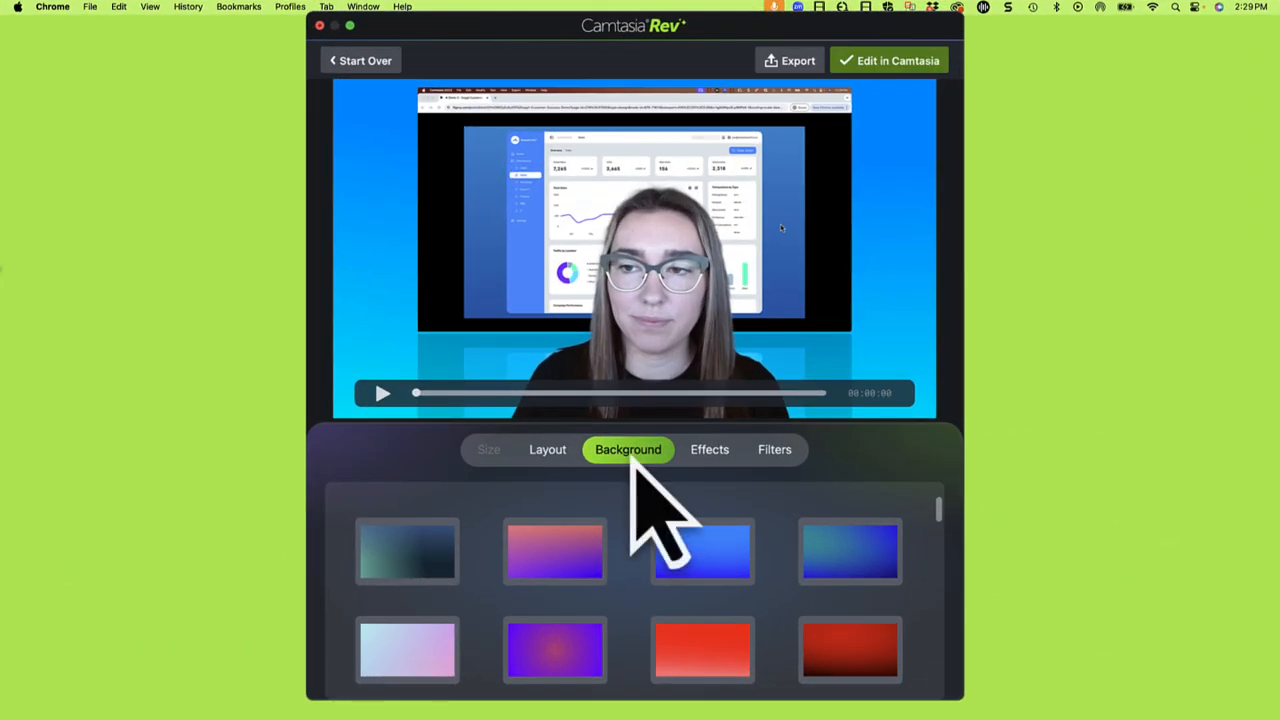
pyautogui.moveTo(730, 510)
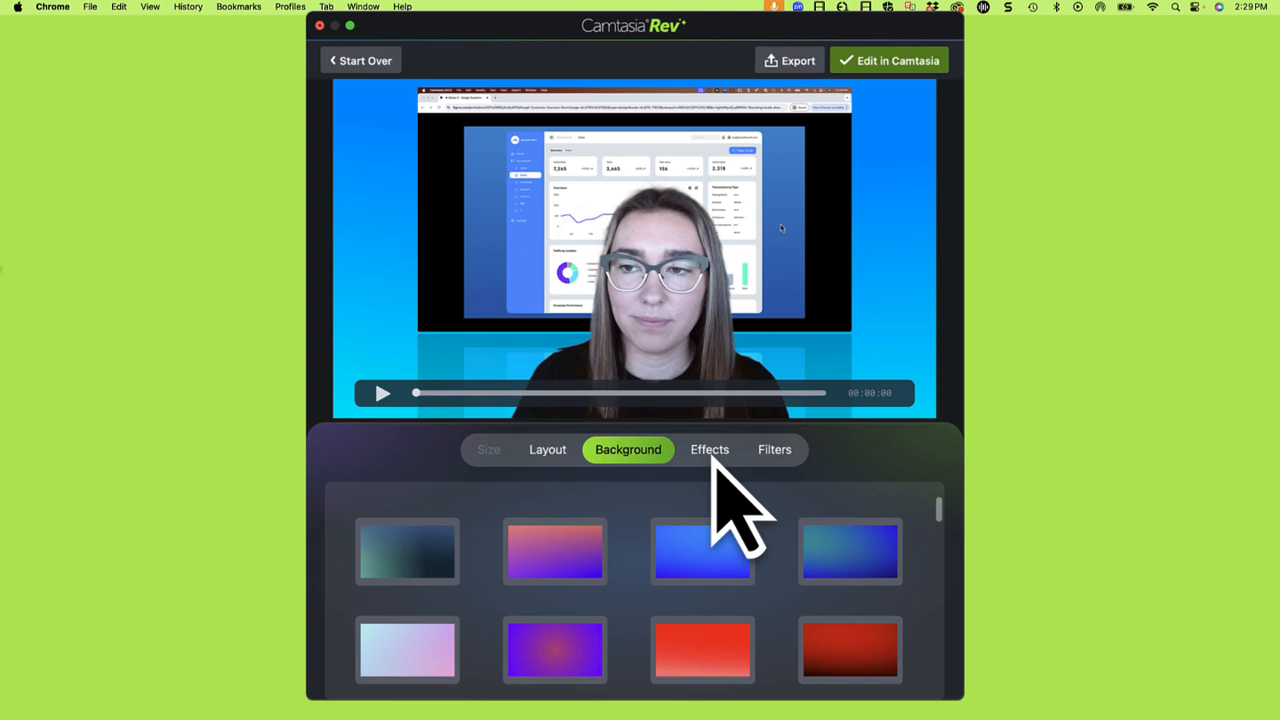
# Choose the Rev layout placing the camera as a small inset in the bottom-right corner.
pyautogui.click(774, 448)
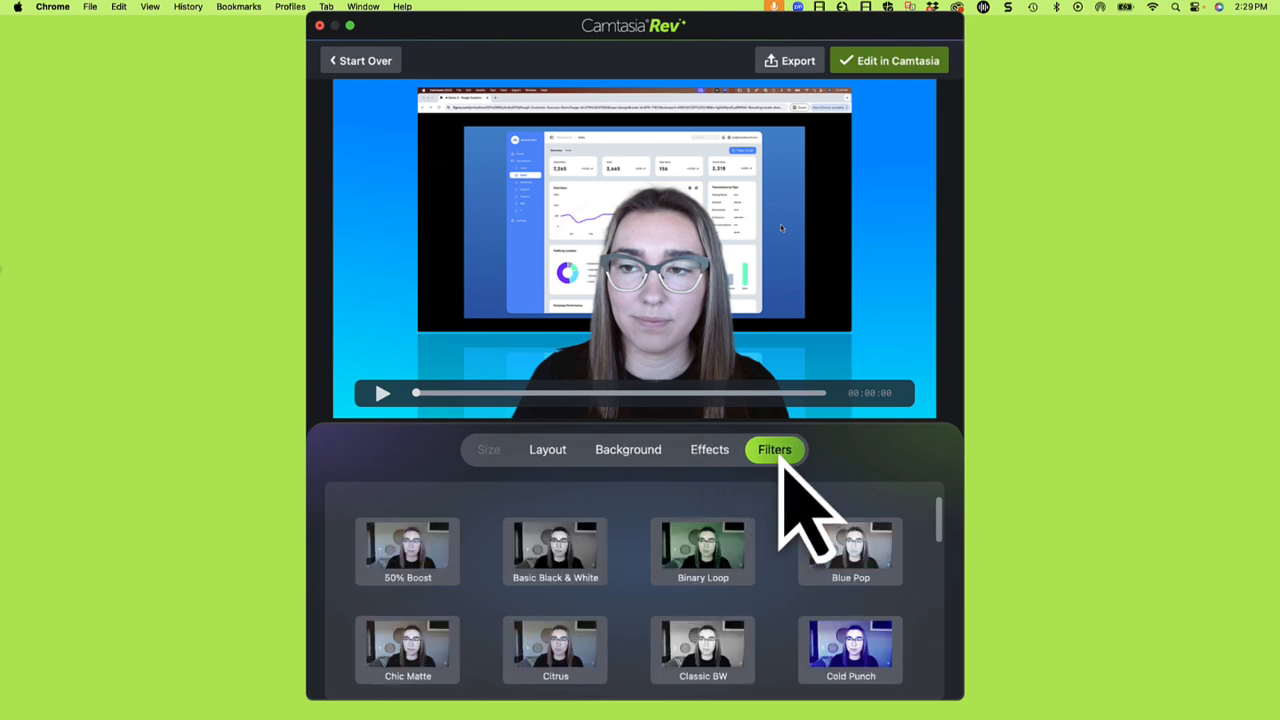
pyautogui.moveTo(604, 490)
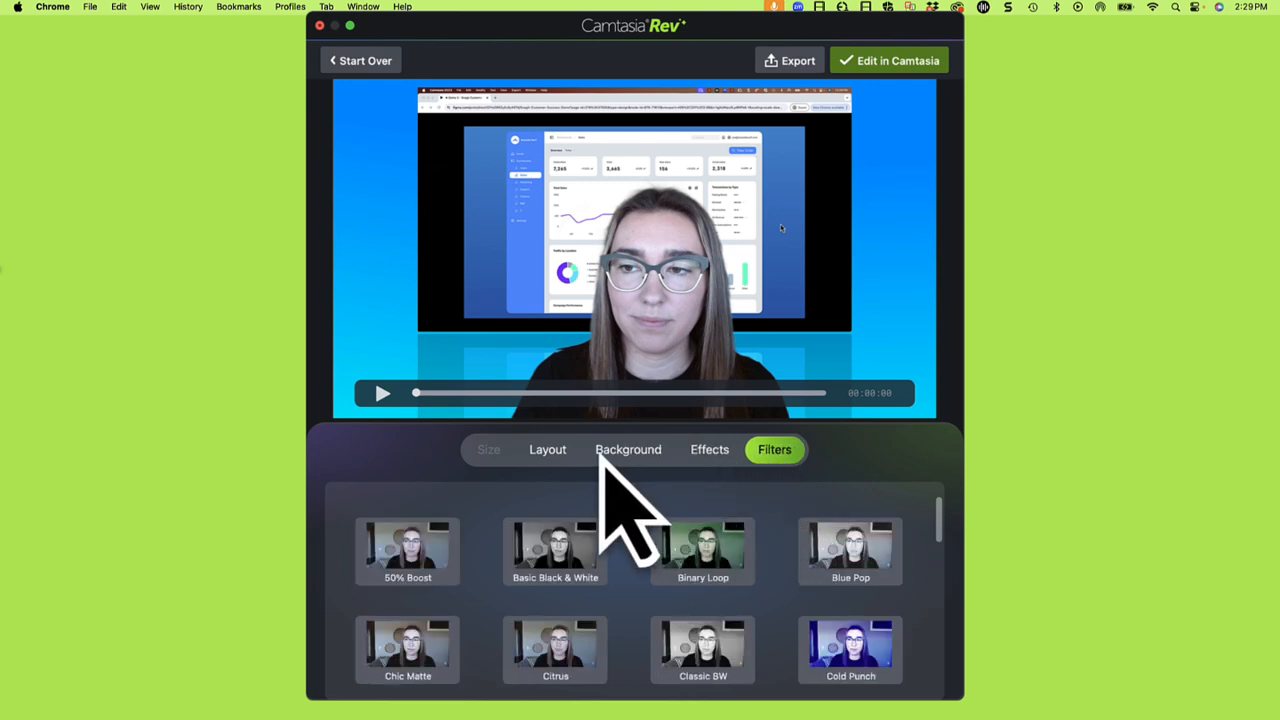
pyautogui.click(548, 448)
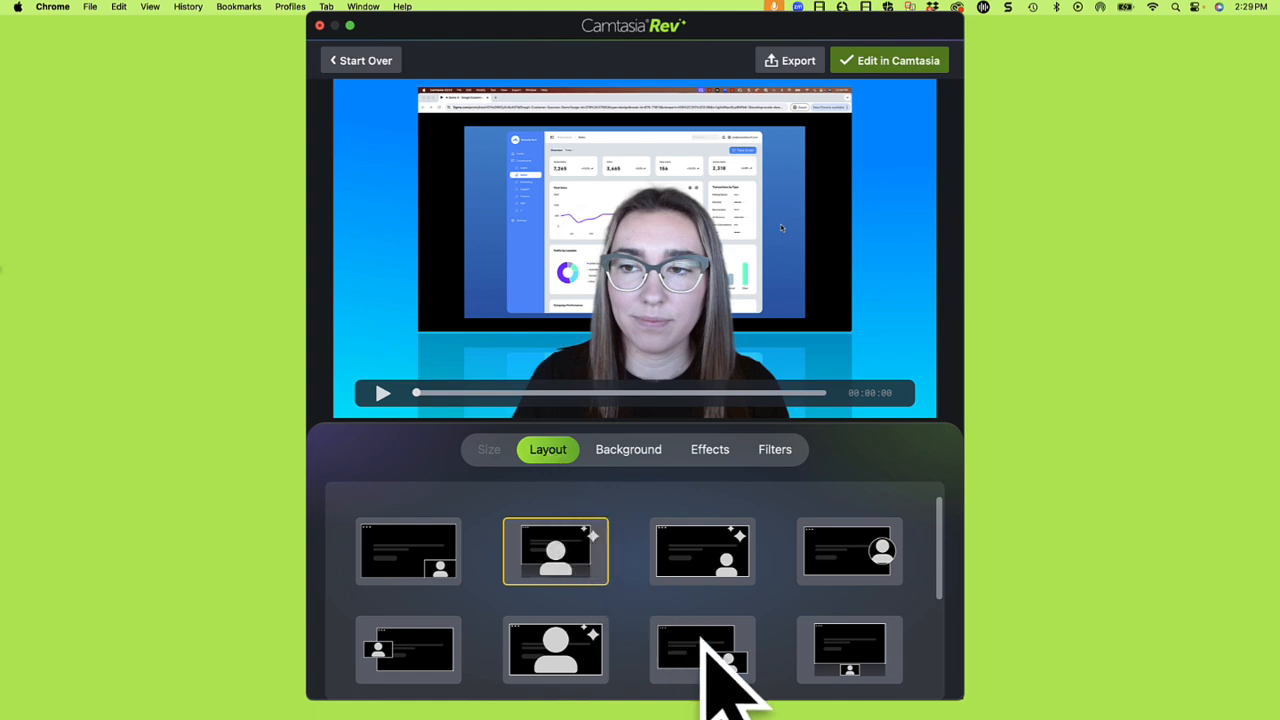
pyautogui.click(702, 650)
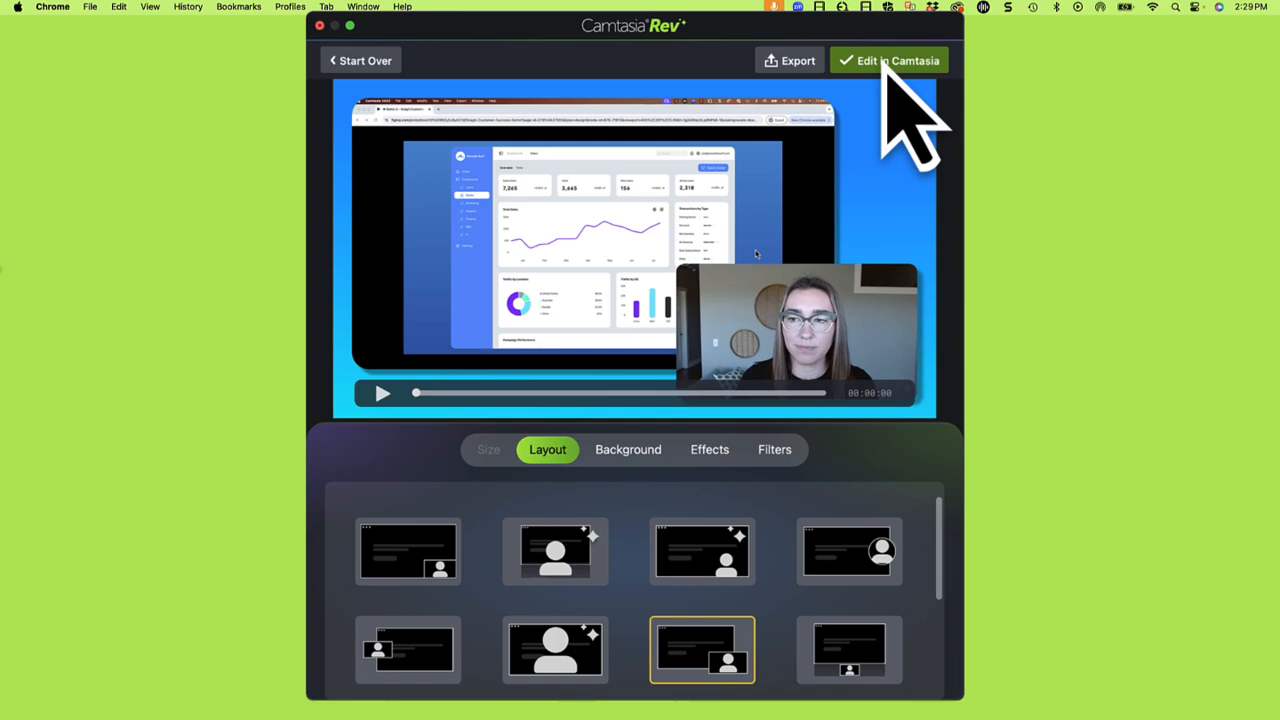
# Send the Rev composition to the Camtasia editor as a multi-track project.
pyautogui.click(888, 60)
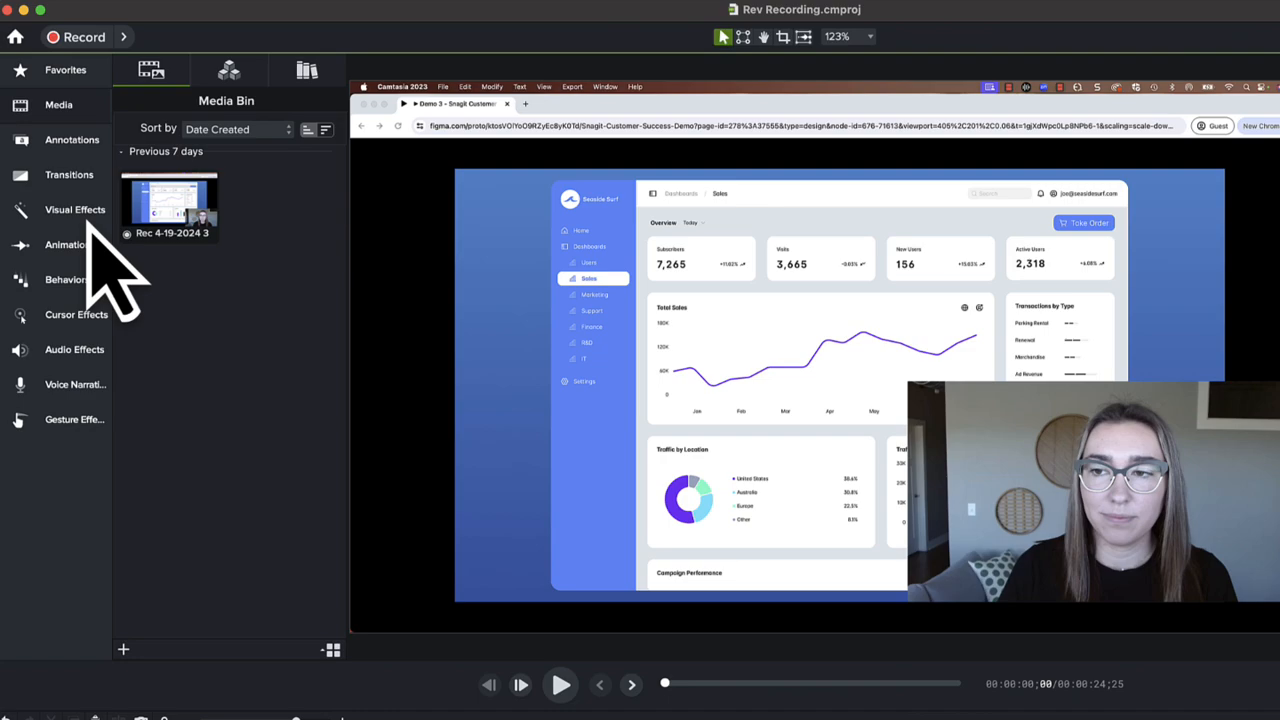
pyautogui.click(76, 210)
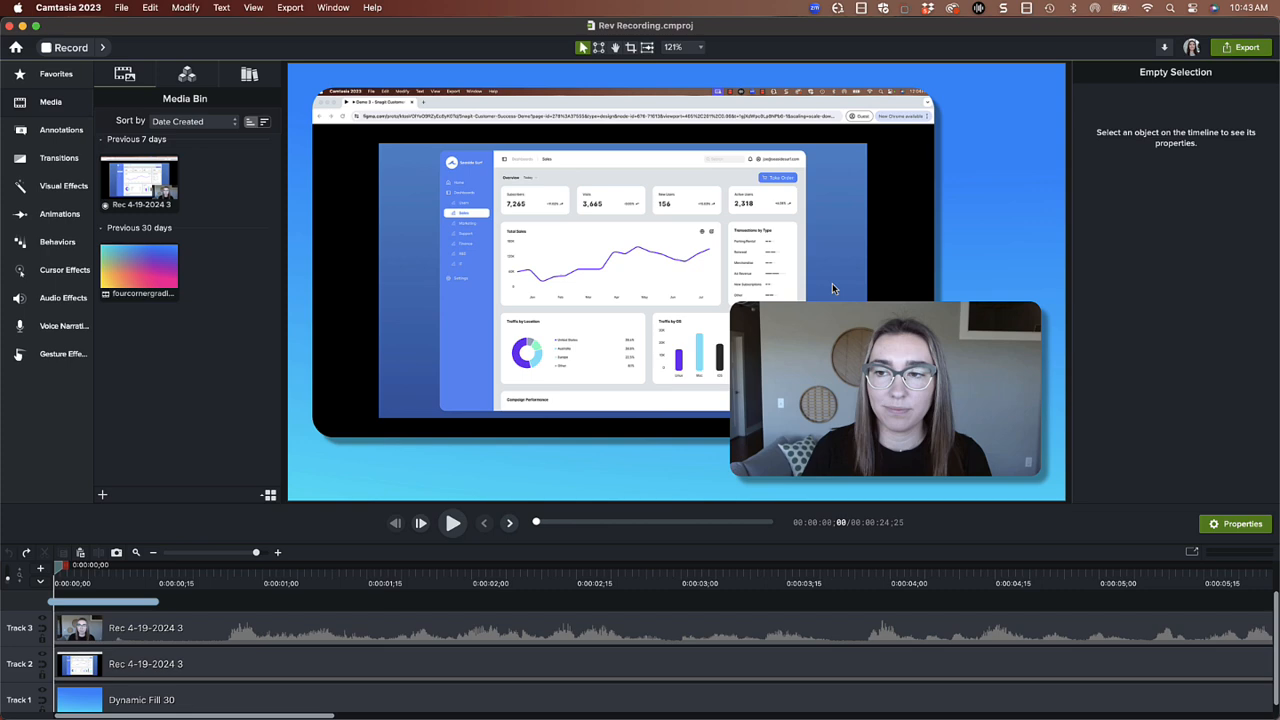
# Shrink the camera overlay and move it toward the bottom-right corner of the canvas.
pyautogui.click(150, 628)
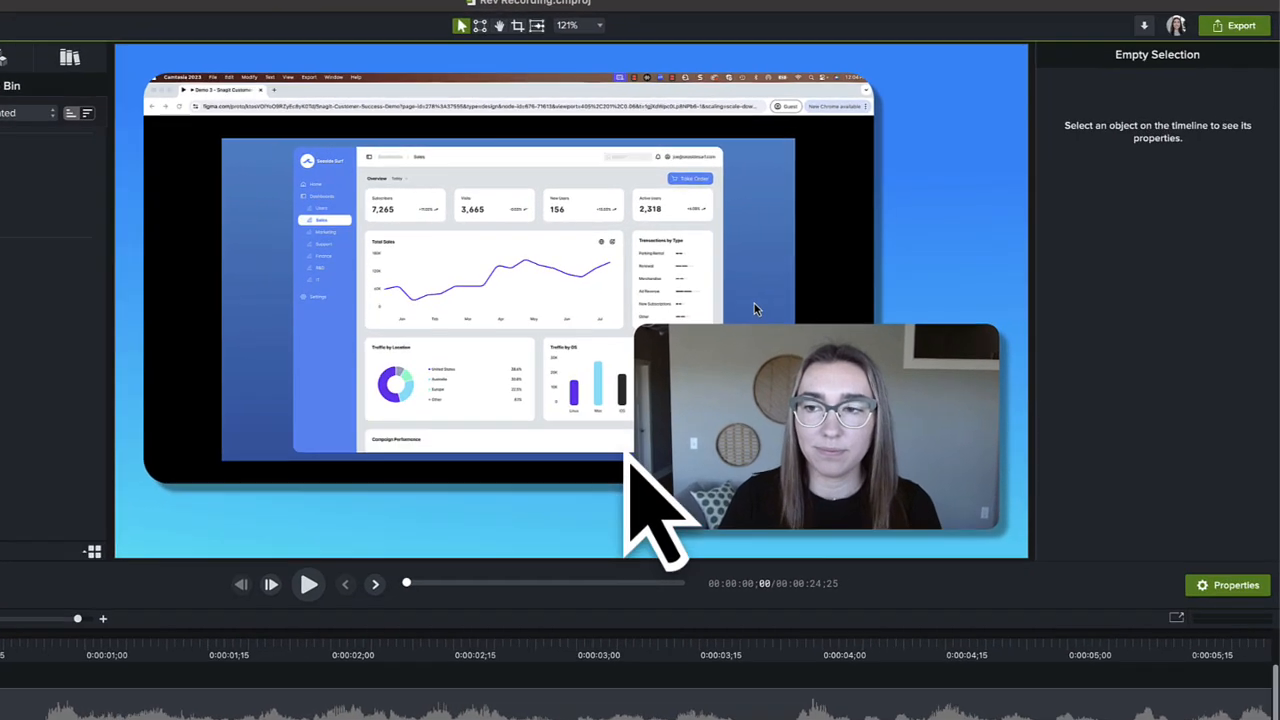
pyautogui.click(810, 430)
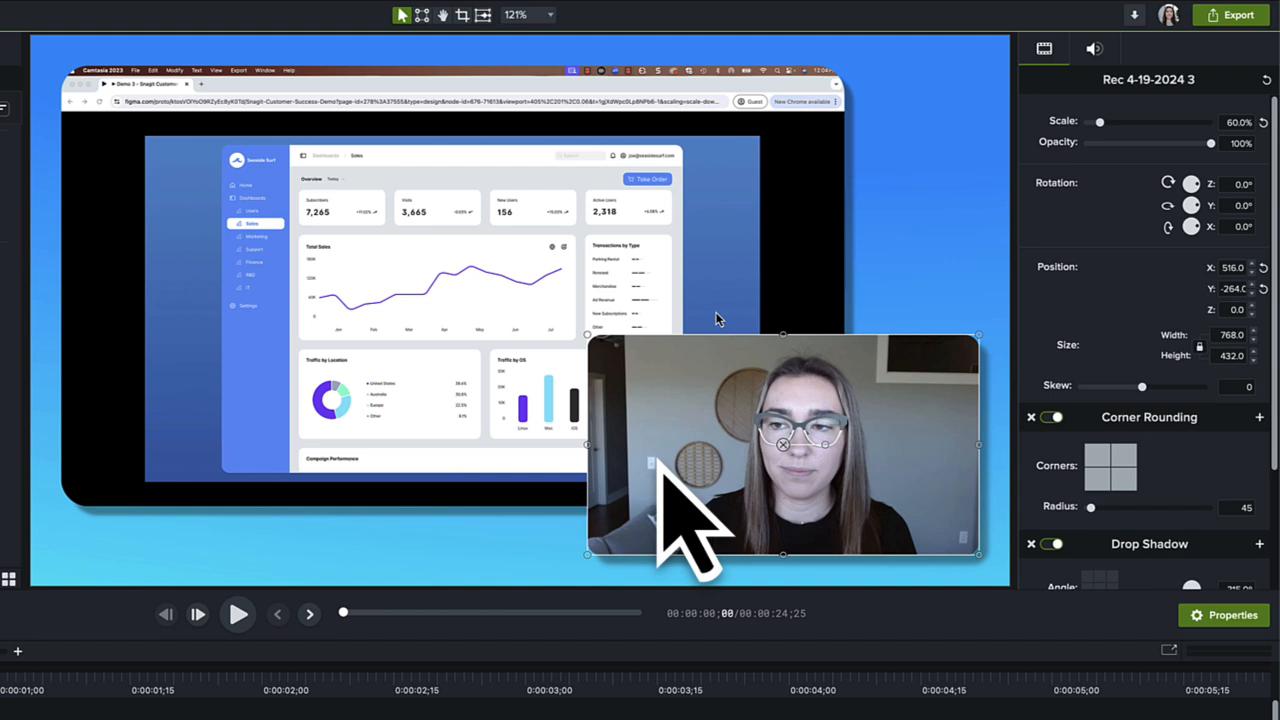
pyautogui.moveTo(588, 336); pyautogui.dragTo(656, 376)
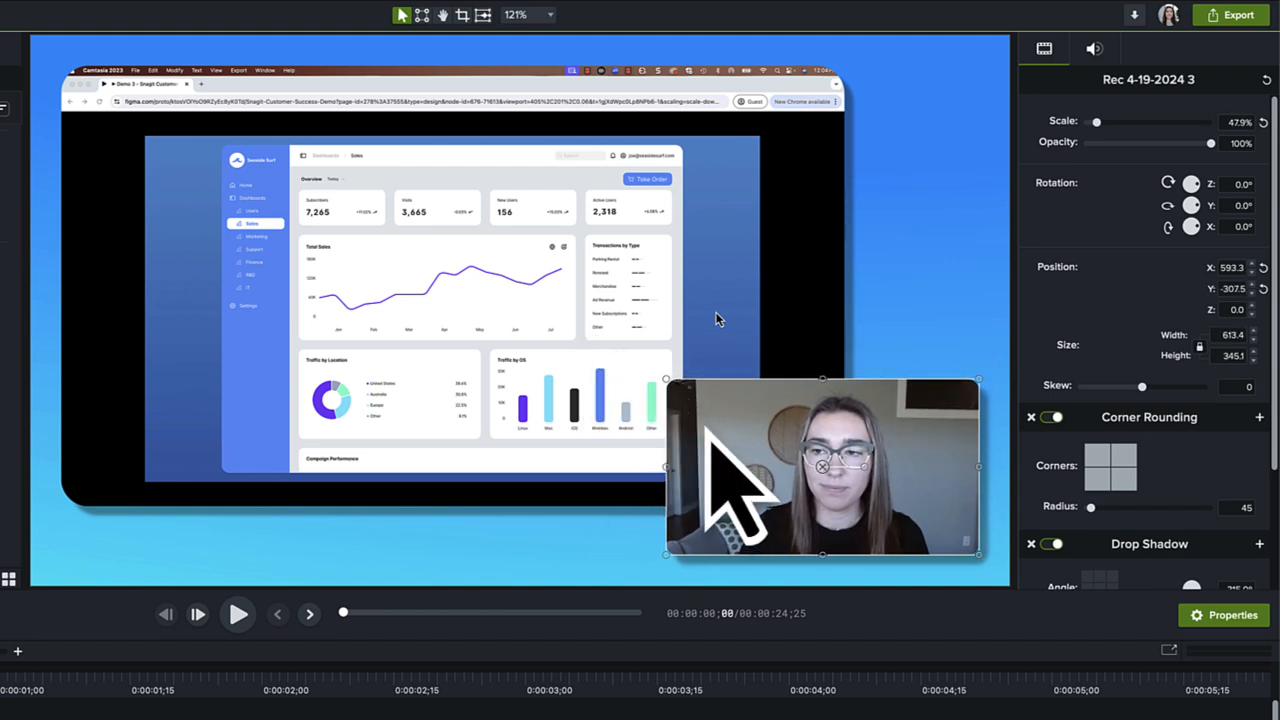
pyautogui.moveTo(822, 466); pyautogui.dragTo(832, 480)
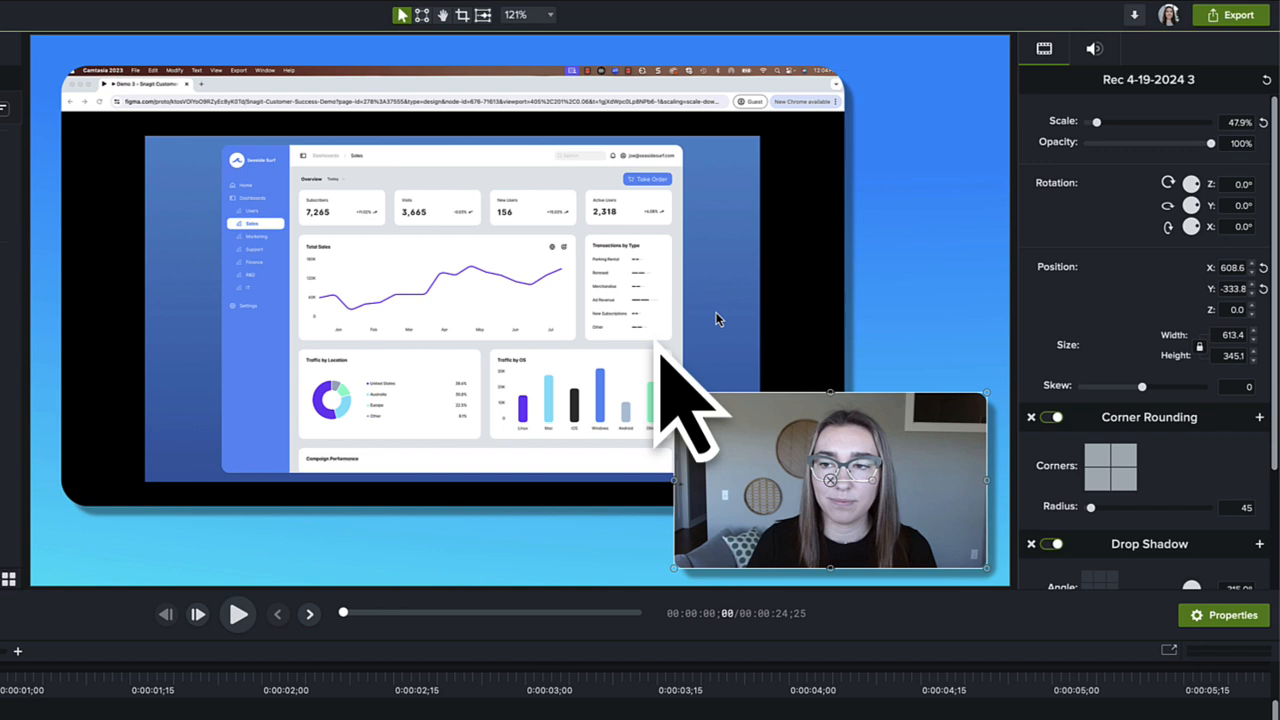
# Crop the camera overlay's edges and slightly increase its scale.
pyautogui.click(462, 16)
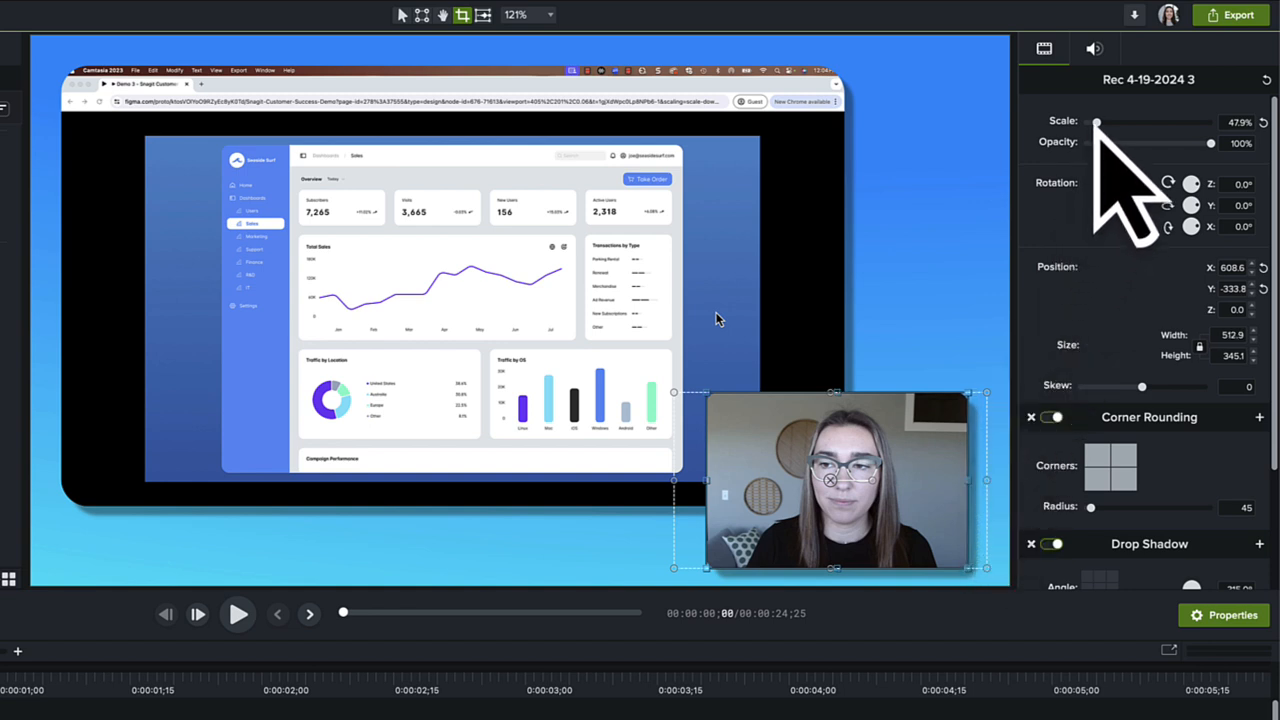
pyautogui.moveTo(1096, 122); pyautogui.dragTo(1104, 122)
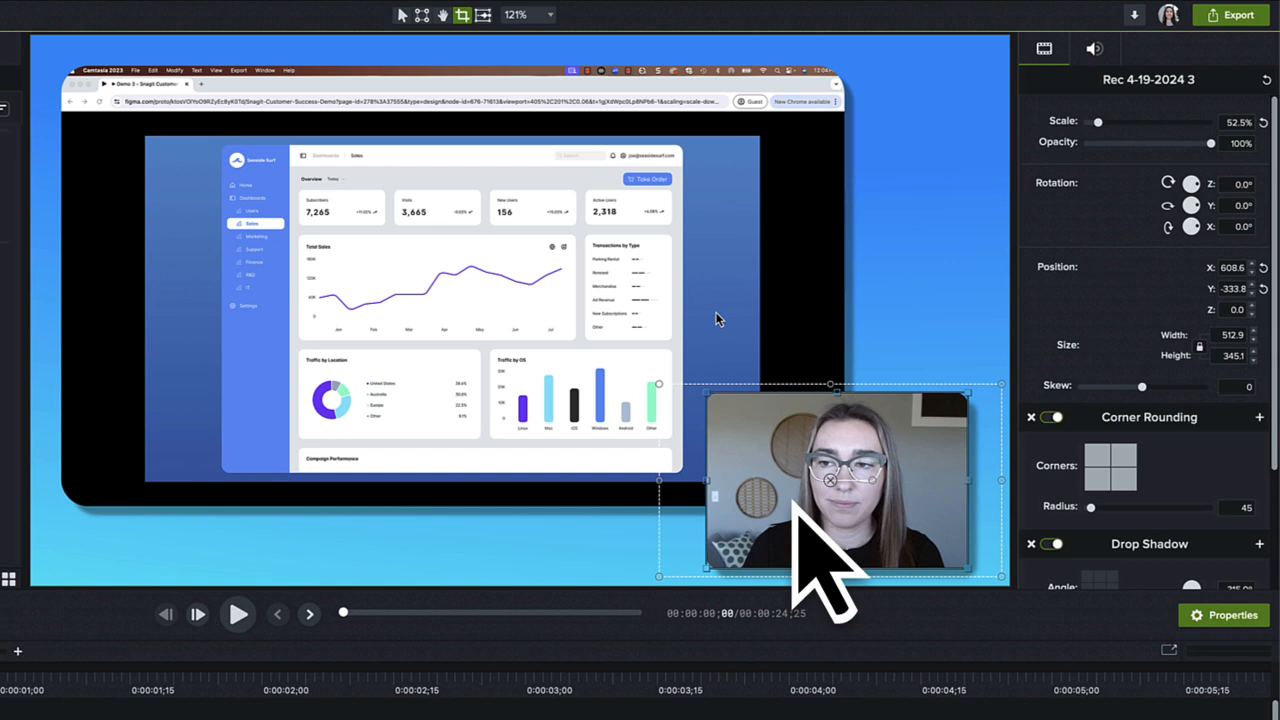
pyautogui.moveTo(830, 490); pyautogui.dragTo(824, 486)
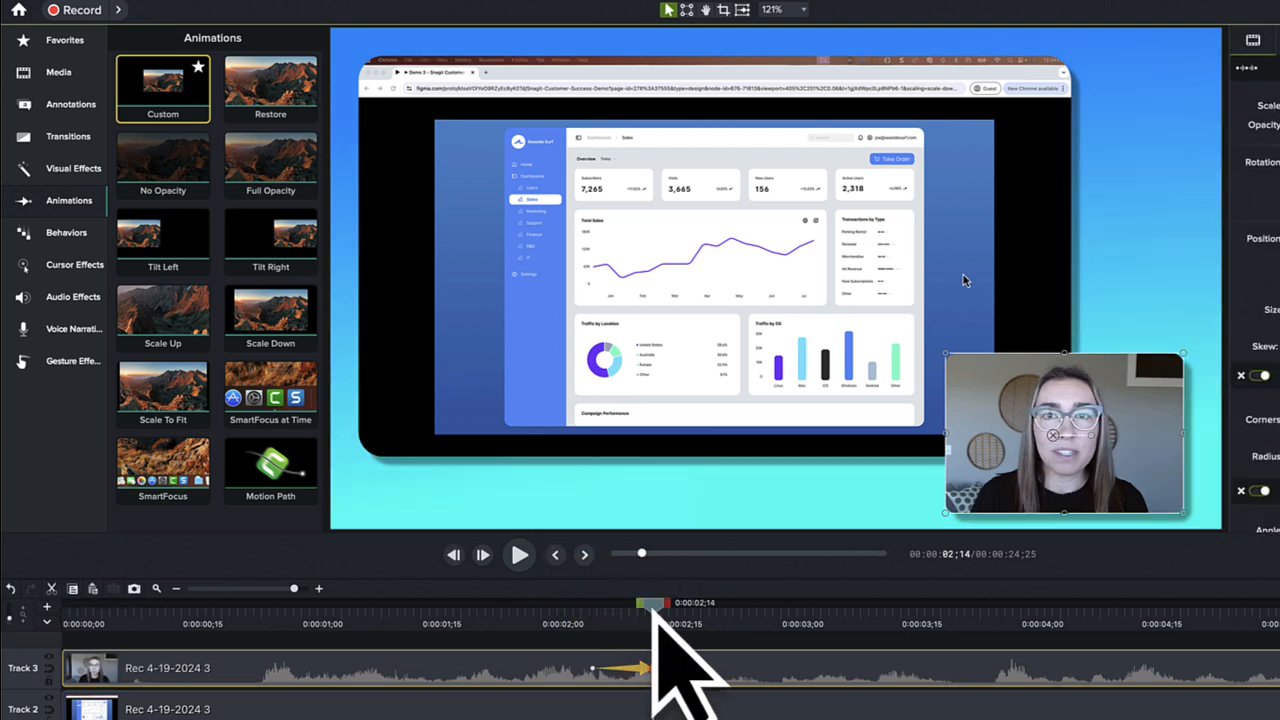
# Add a Custom animation so the camera fills the canvas before shrinking to its corner inset.
pyautogui.moveTo(650, 602); pyautogui.dragTo(576, 602)
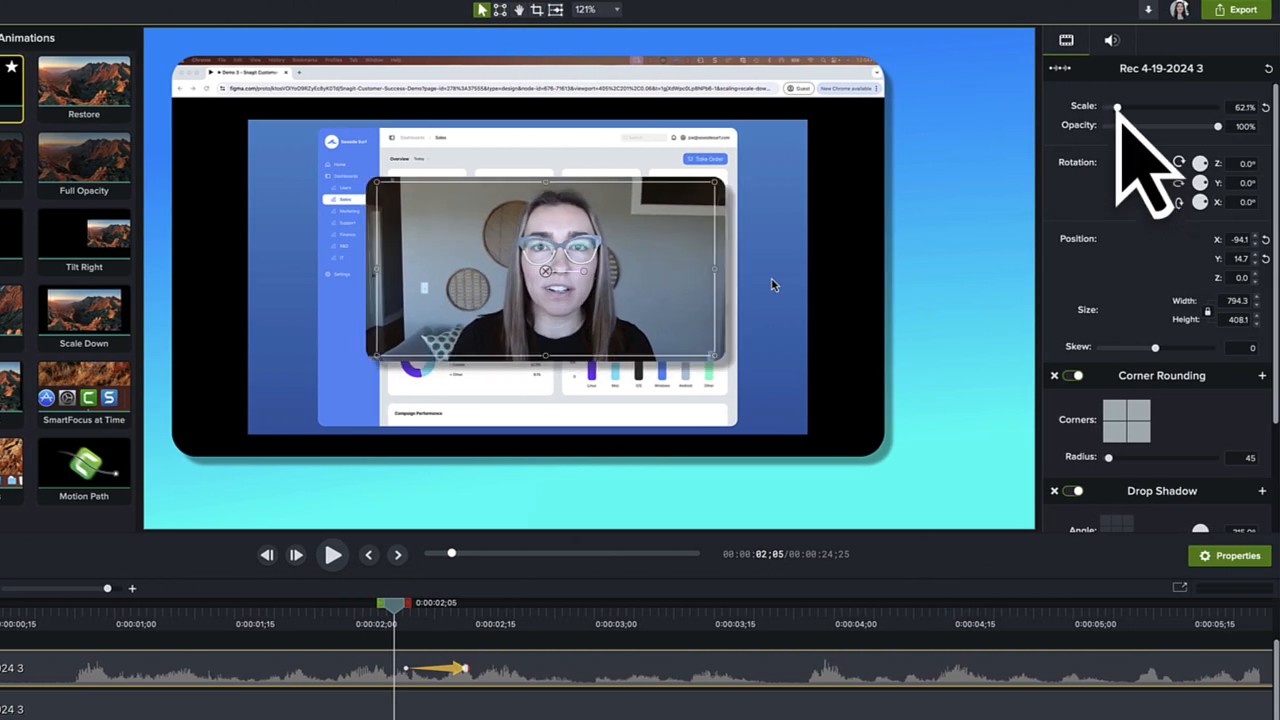
pyautogui.moveTo(1116, 108); pyautogui.dragTo(1144, 108)
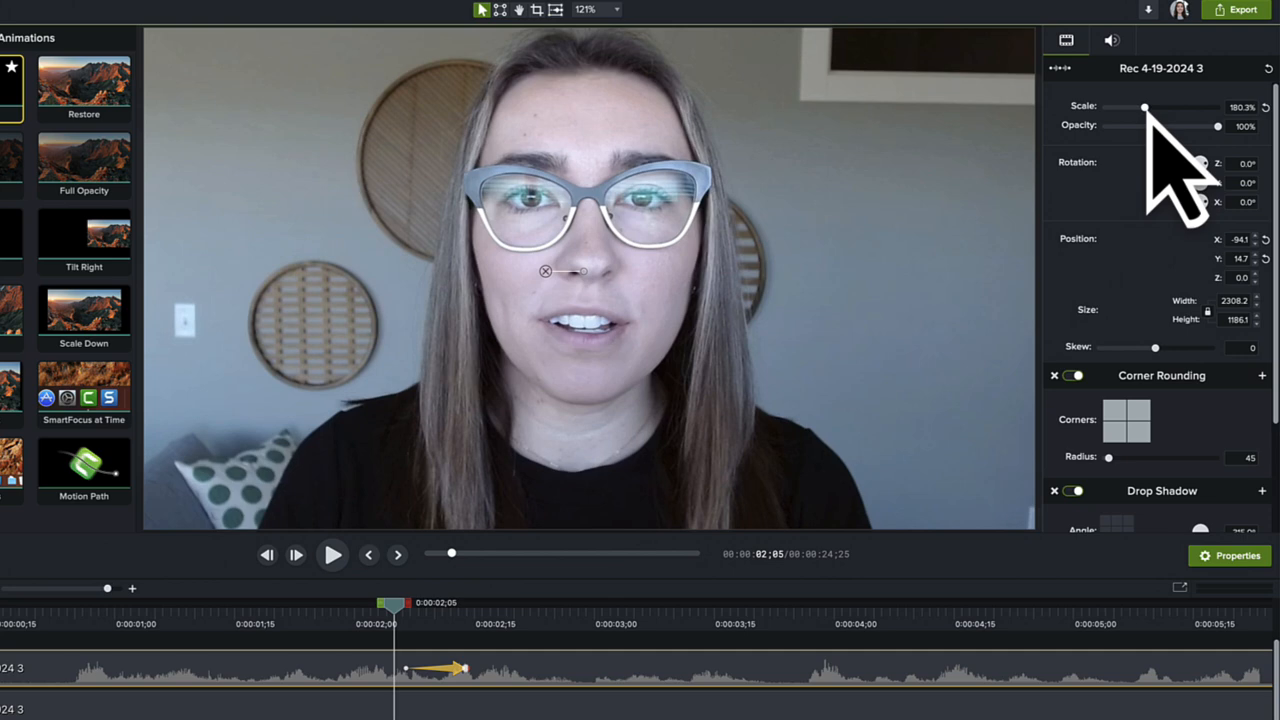
pyautogui.moveTo(1144, 108); pyautogui.dragTo(1142, 108)
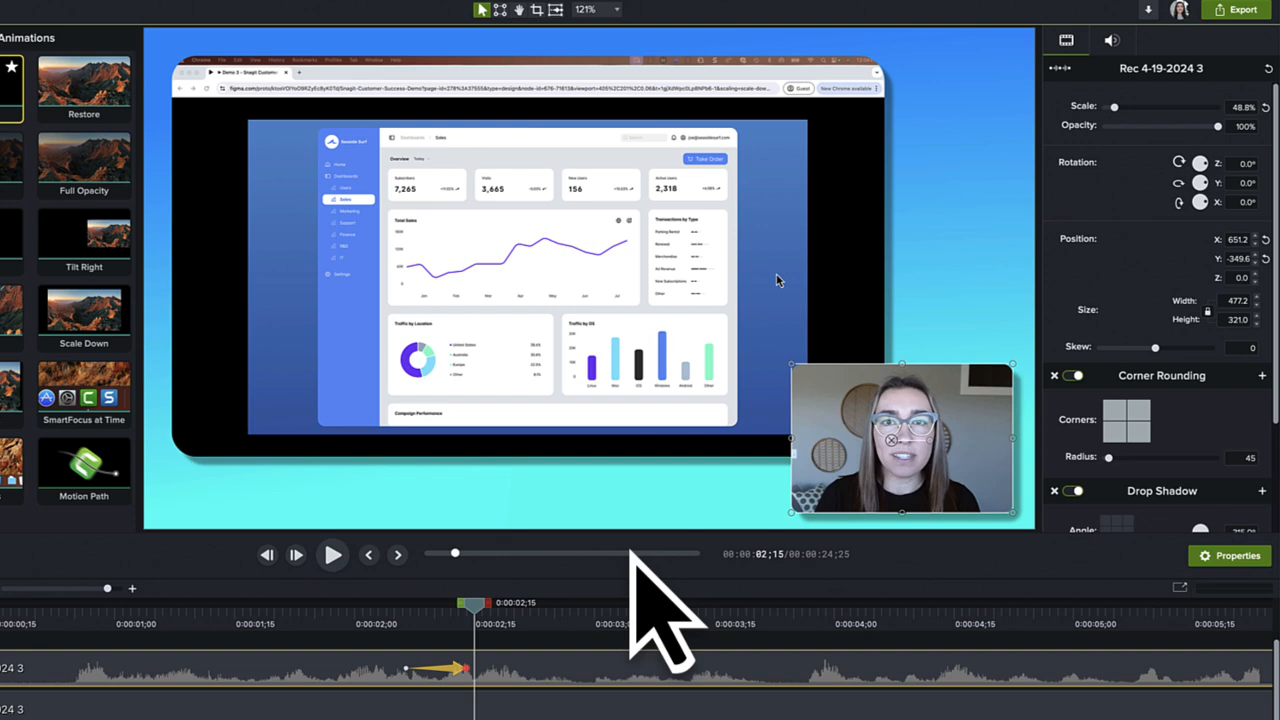
pyautogui.moveTo(472, 604); pyautogui.dragTo(560, 604)
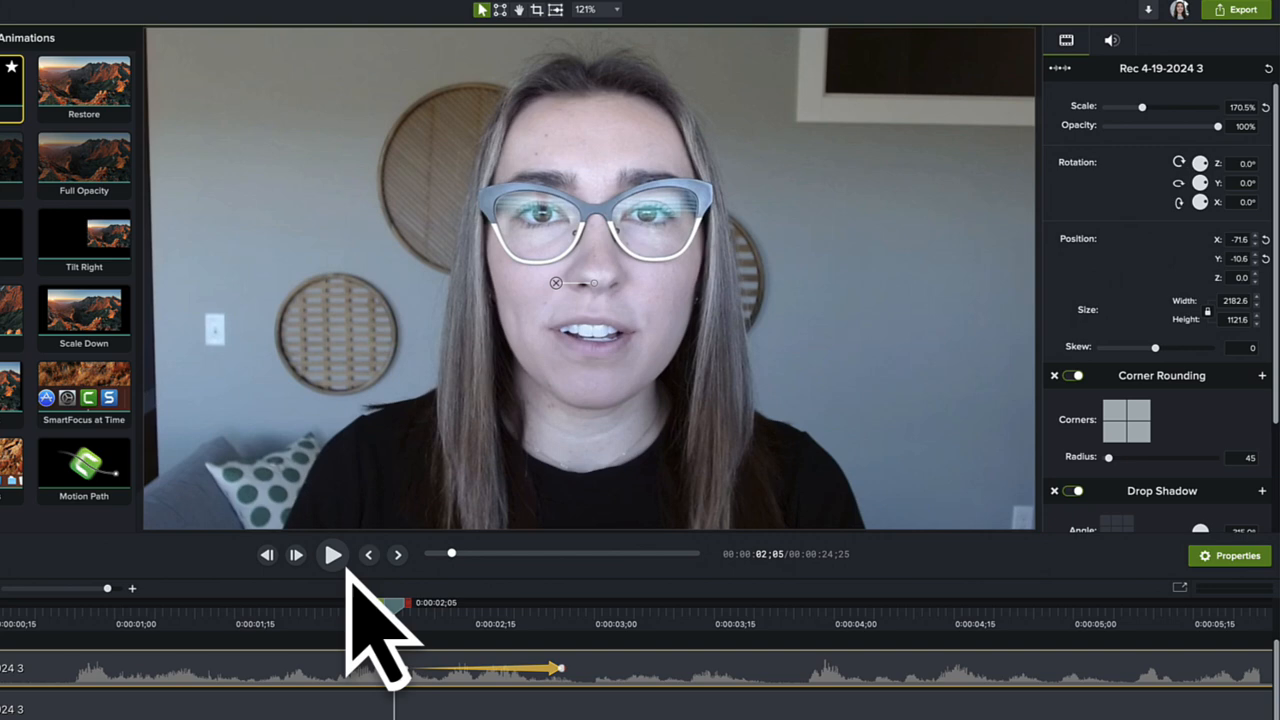
pyautogui.click(332, 554)
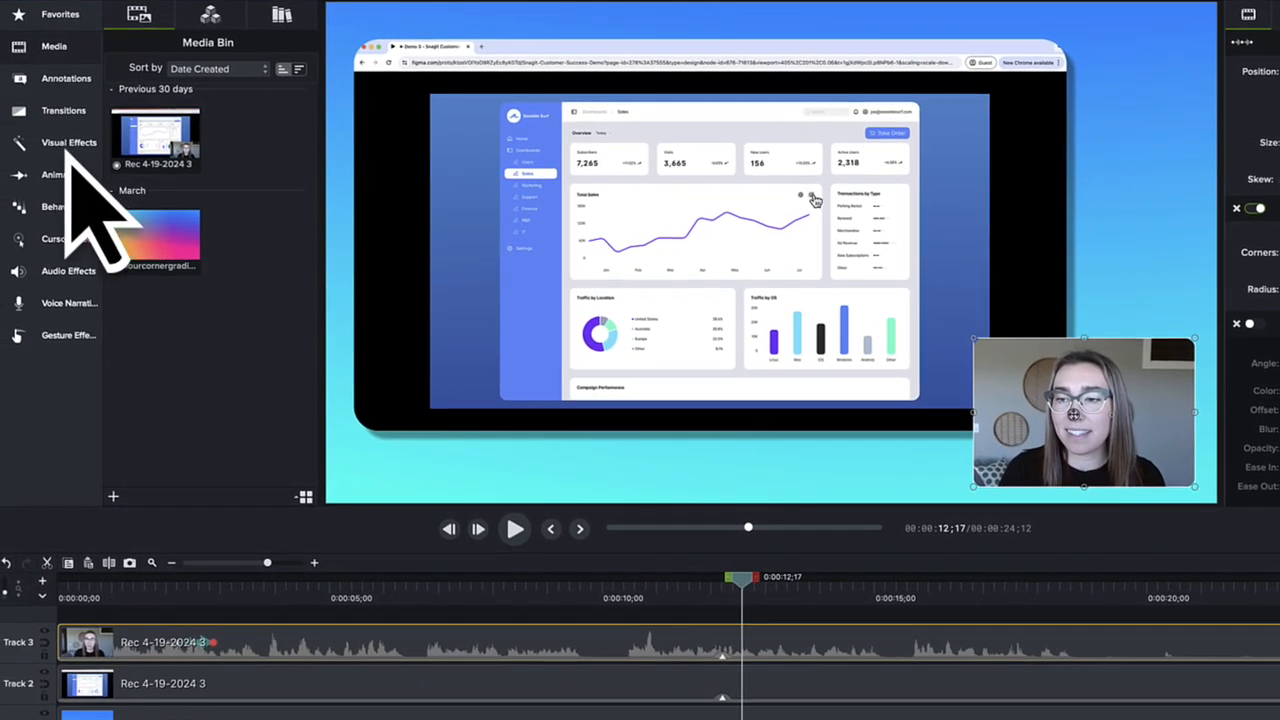
# Apply a background-removal visual effect to the camera clip and show the colour filters.
pyautogui.click(70, 142)
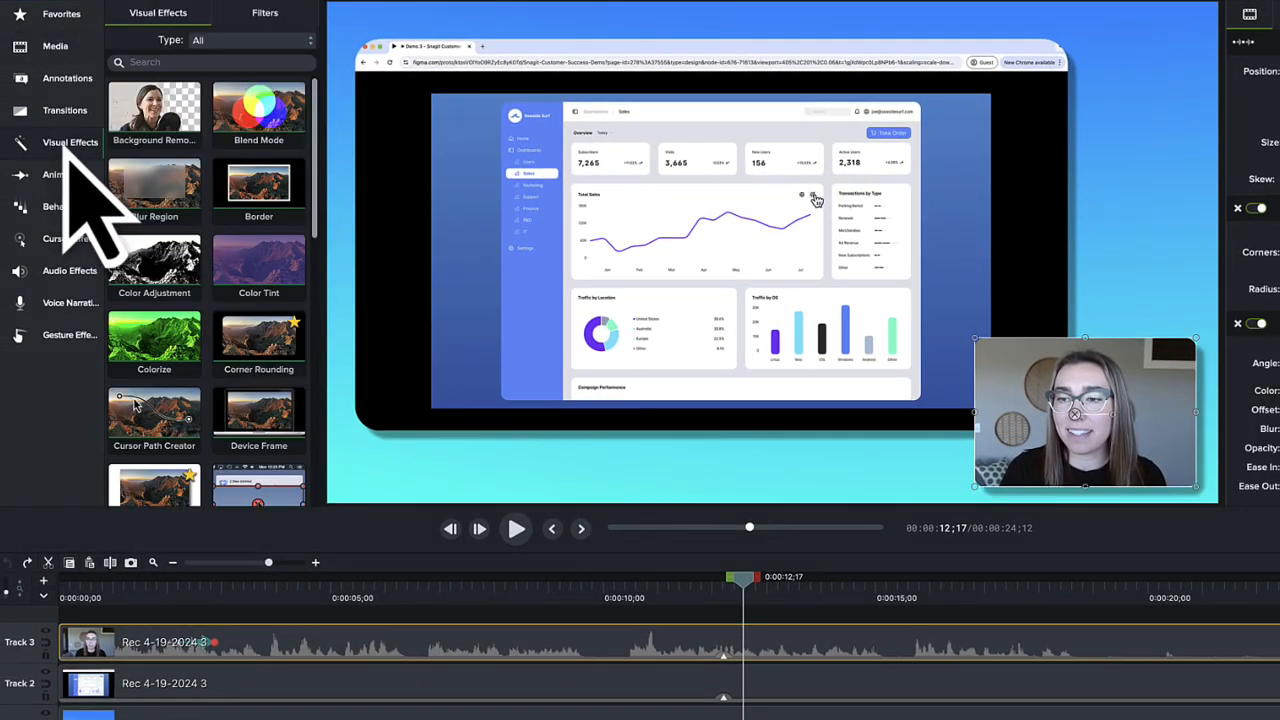
pyautogui.moveTo(154, 112); pyautogui.dragTo(336, 556)
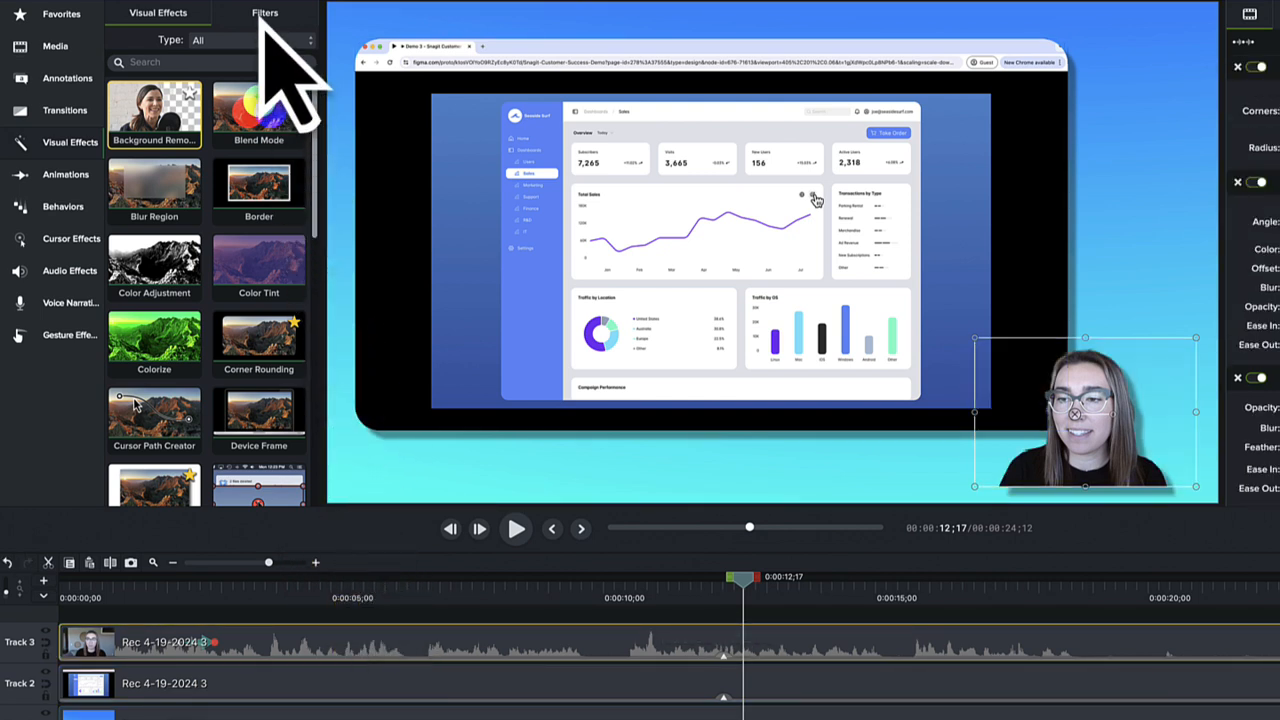
pyautogui.click(264, 12)
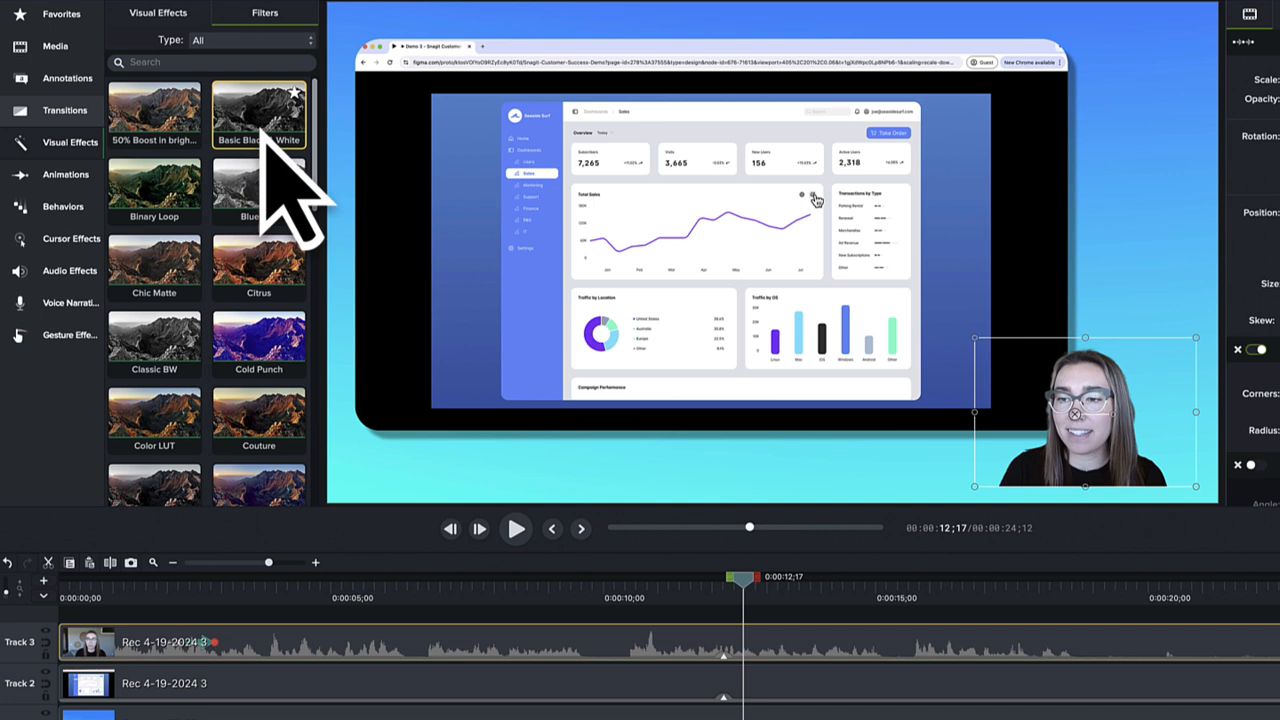